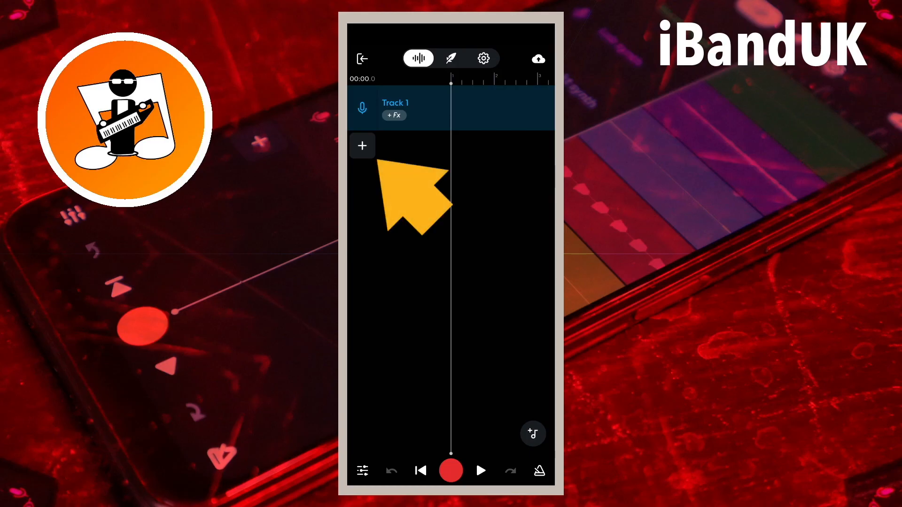
# Add a second track with a piano from the Keyboards virtual instruments.
pyautogui.click(362, 146)
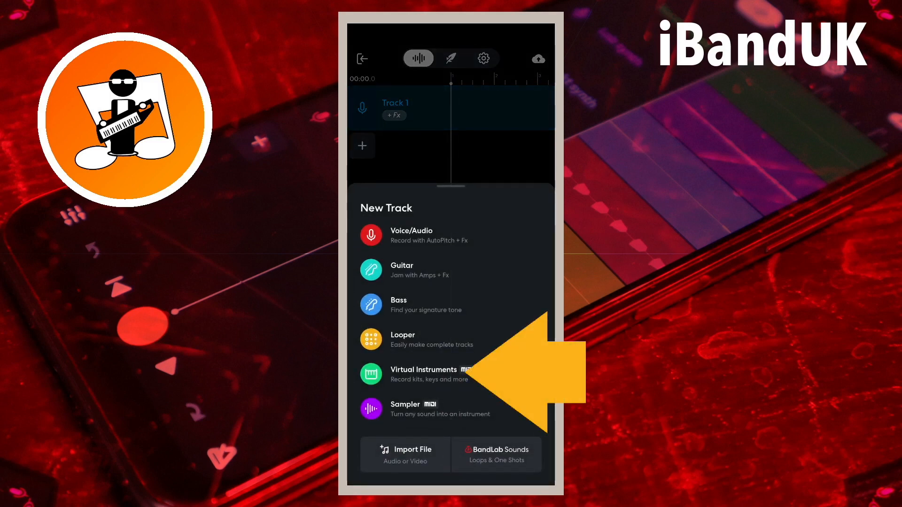
pyautogui.click(424, 369)
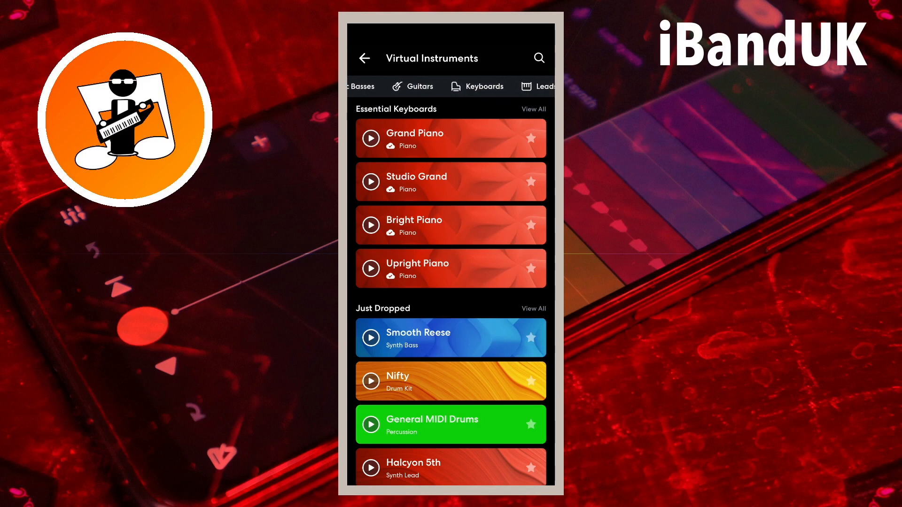
pyautogui.click(477, 86)
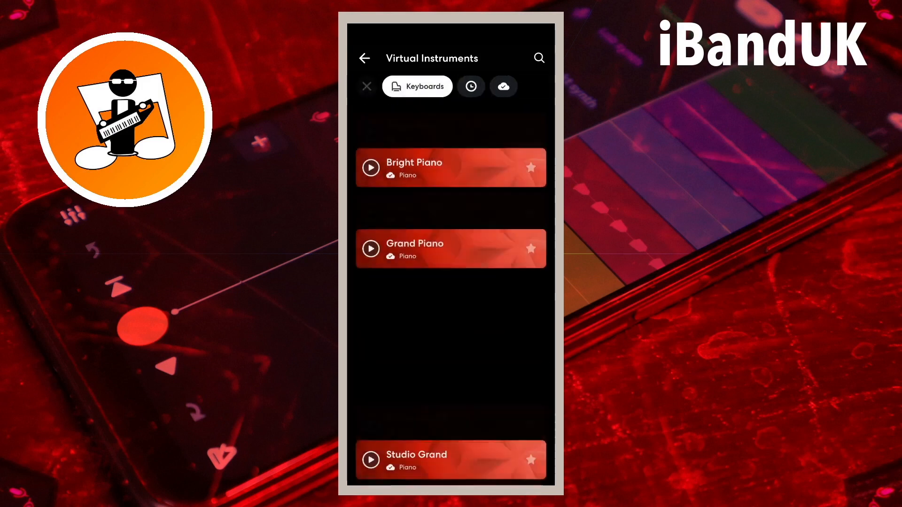
pyautogui.scroll(-3)
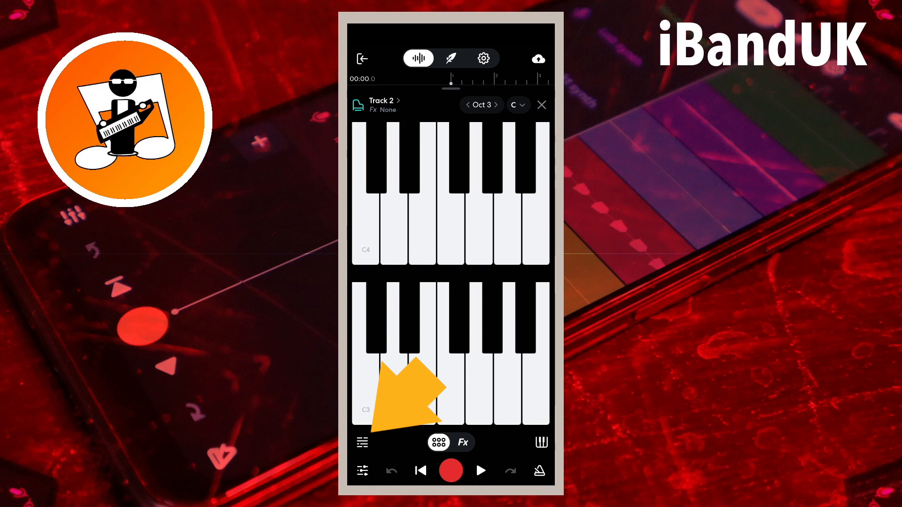
# Place two short notes one beat apart in Track 2's piano roll, then close it.
pyautogui.click(361, 443)
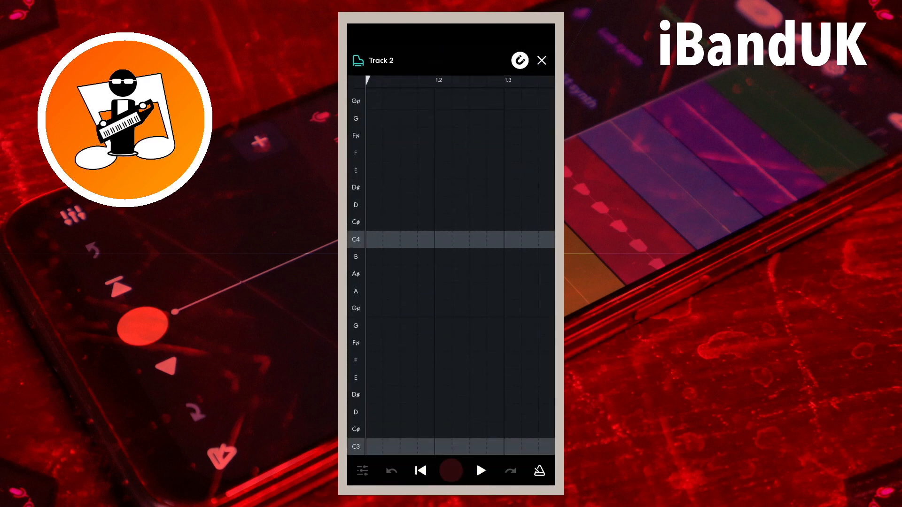
pyautogui.click(497, 258)
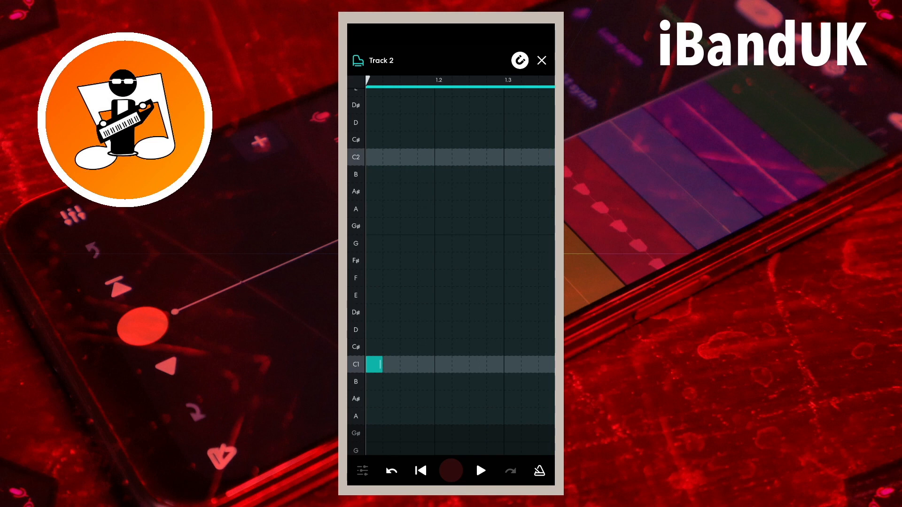
pyautogui.click(443, 381)
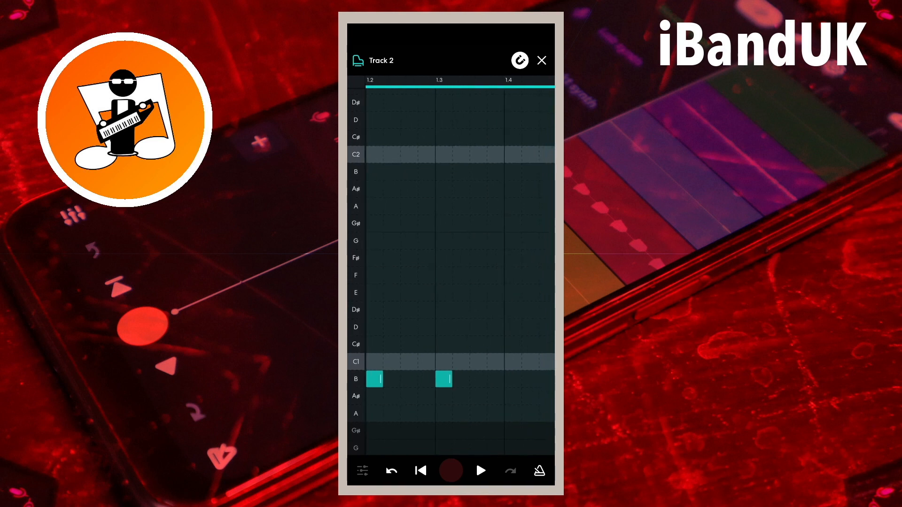
pyautogui.click(511, 380)
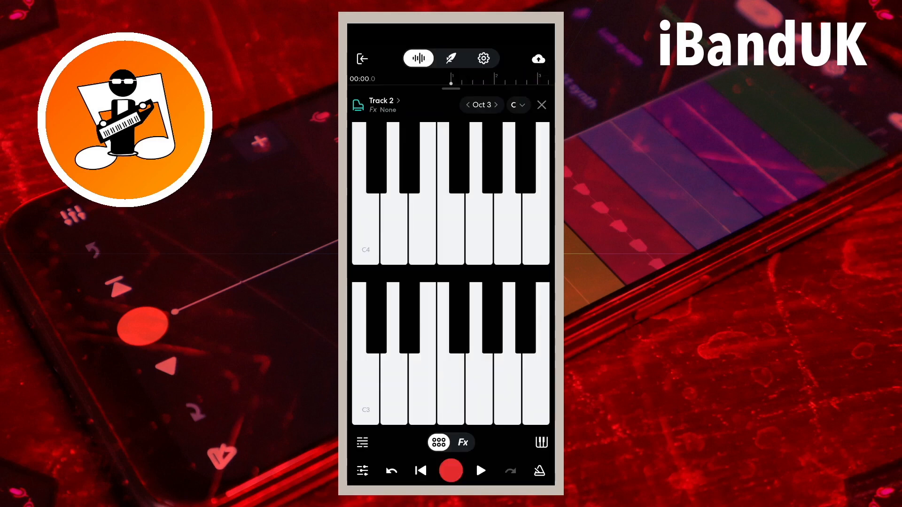
# Add a Multi Filter from the Tone effects category to Track 2's effects chain.
pyautogui.click(408, 397)
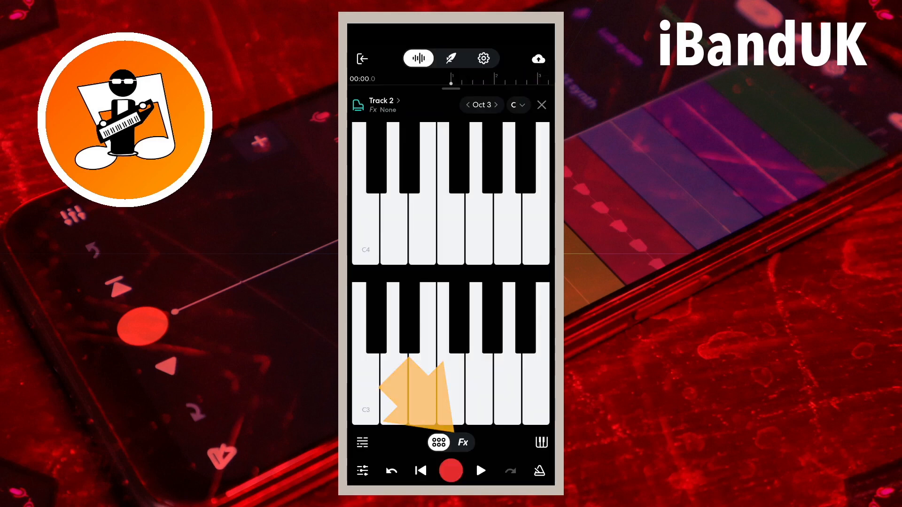
pyautogui.click(463, 443)
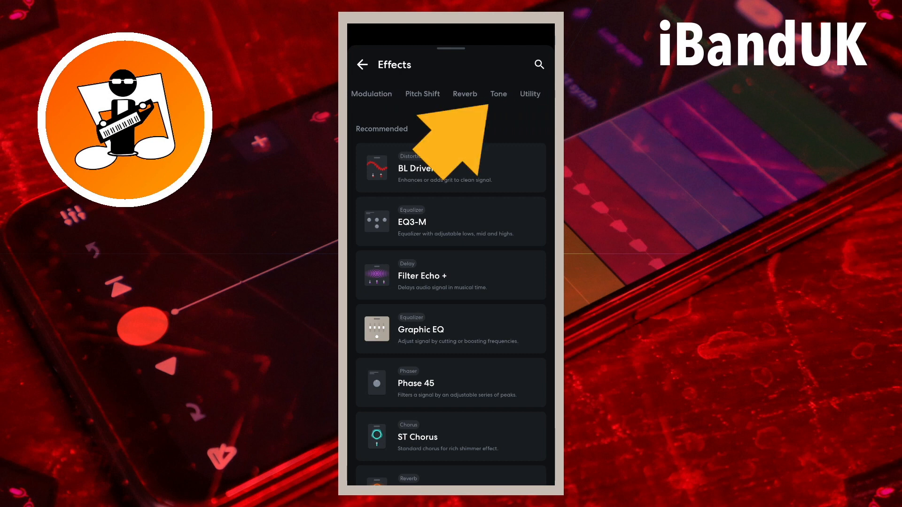
pyautogui.click(496, 94)
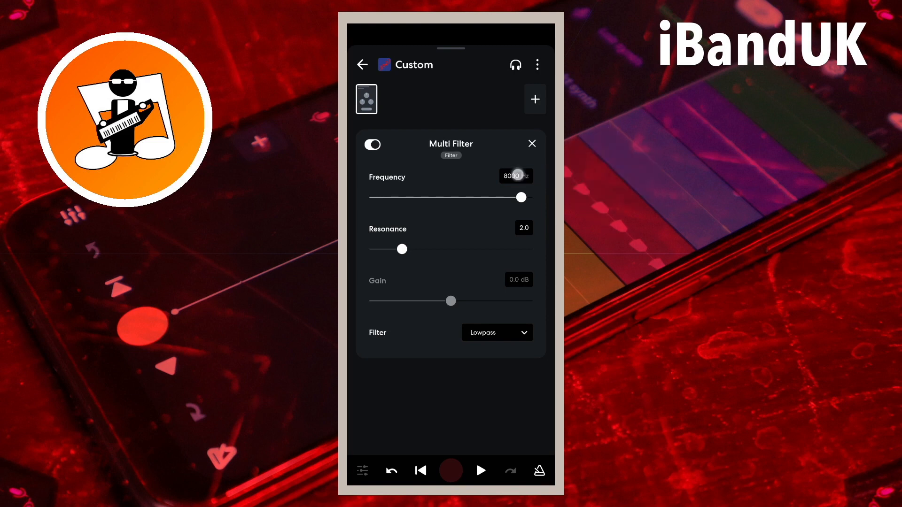
# Set the first Multi Filter's frequency to 40 Hz and add a second Multi Filter.
pyautogui.click(515, 175)
pyautogui.write('40')
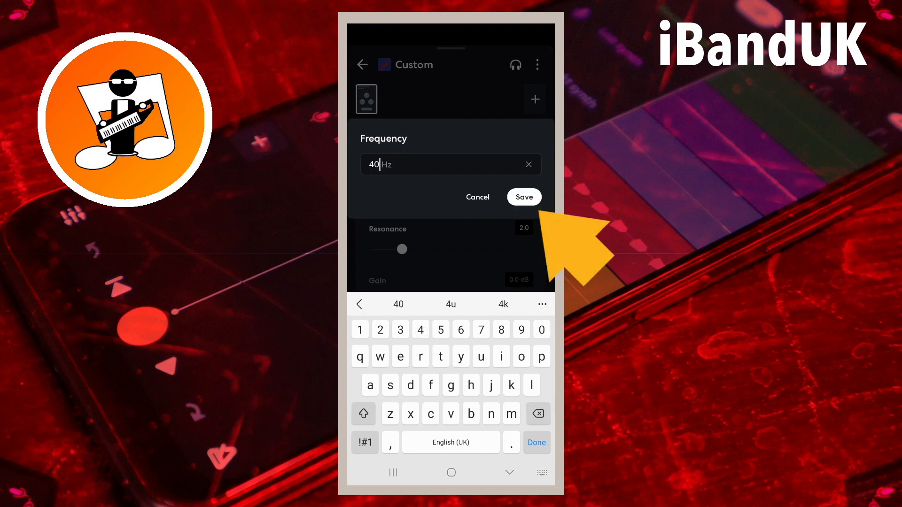
pyautogui.click(522, 197)
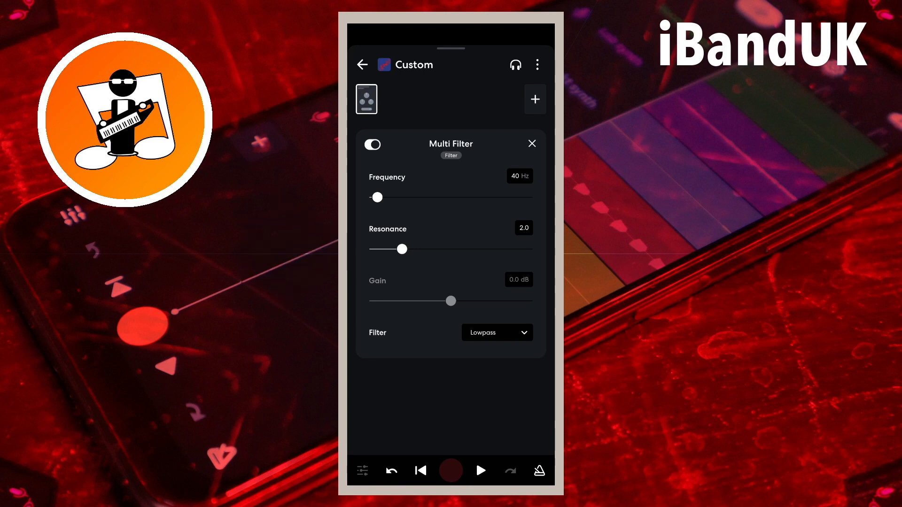
pyautogui.moveTo(402, 249); pyautogui.dragTo(370, 249)
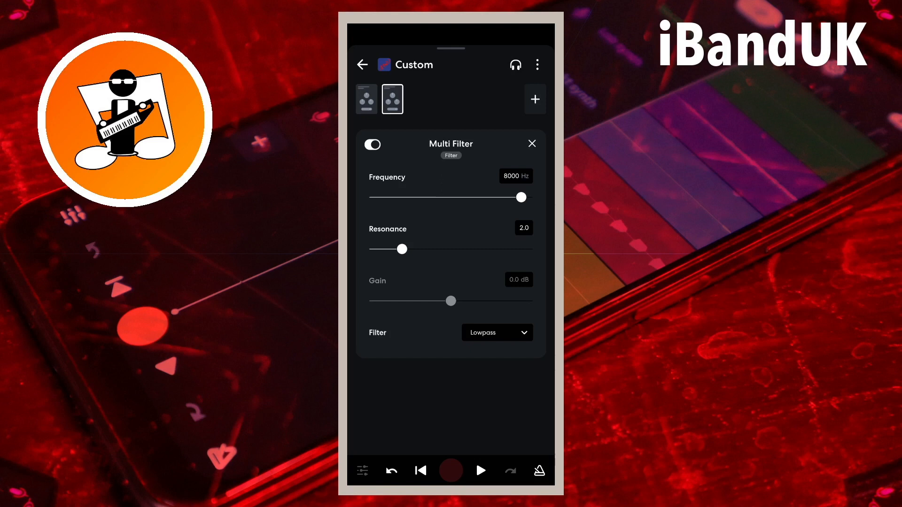
# Set the second Multi Filter to 40 Hz, resonance 0.0, filter type Highpass.
pyautogui.click(514, 176)
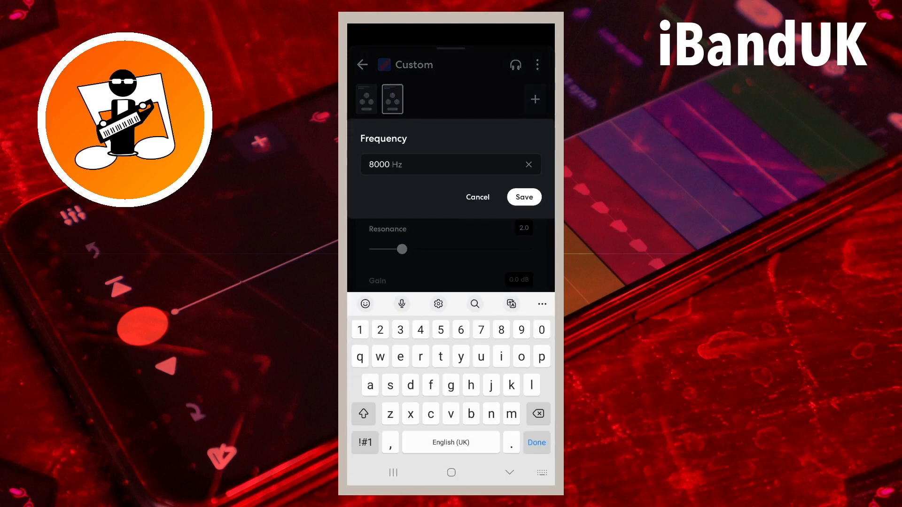
pyautogui.click(528, 164)
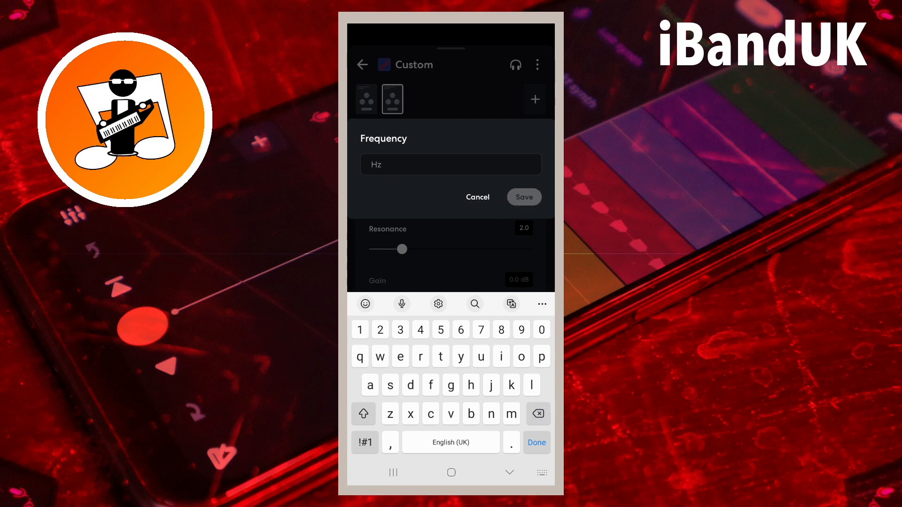
pyautogui.write('40')
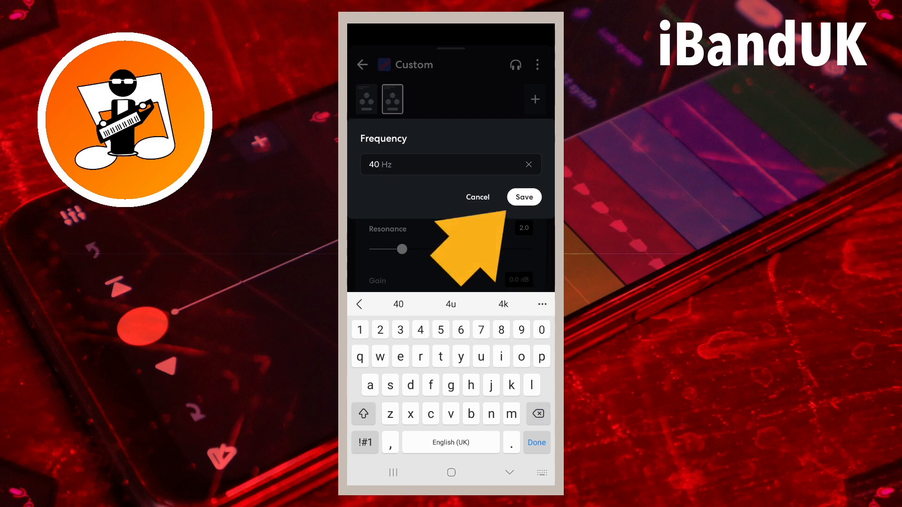
pyautogui.click(523, 197)
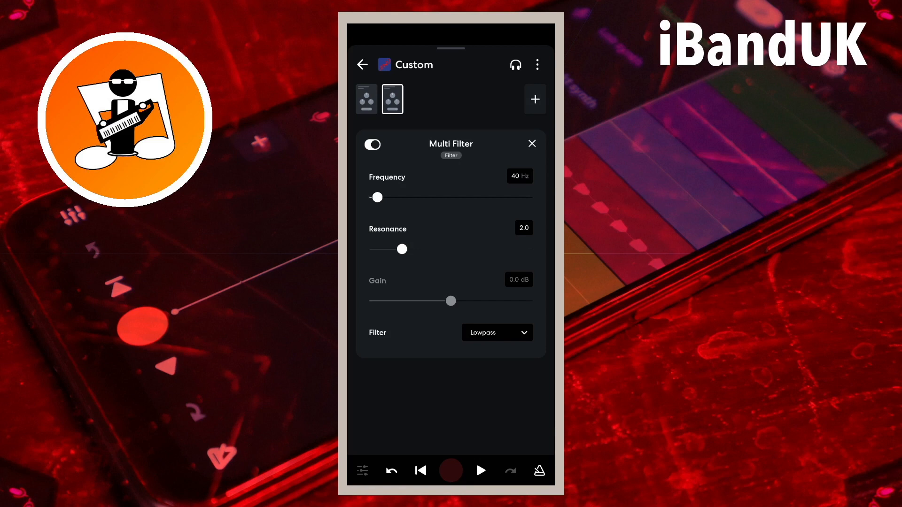
pyautogui.moveTo(403, 248); pyautogui.dragTo(369, 248)
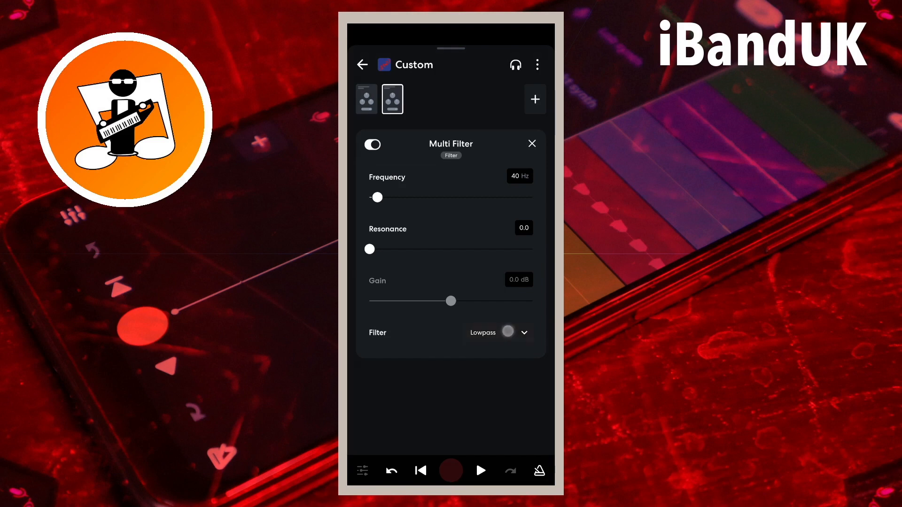
pyautogui.click(497, 333)
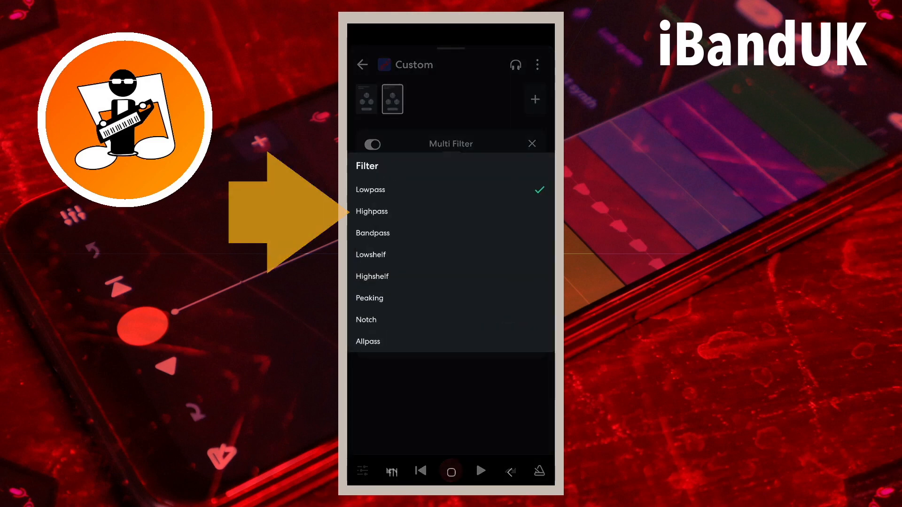
pyautogui.click(372, 211)
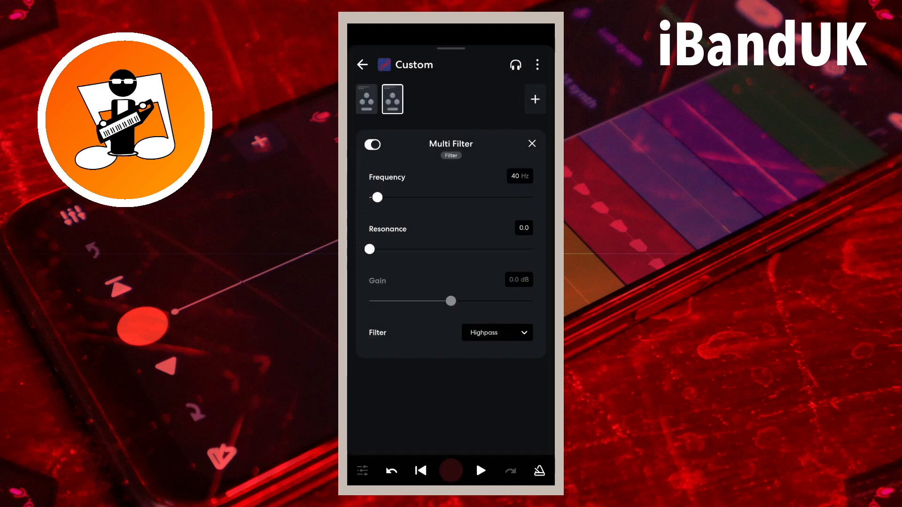
pyautogui.click(480, 470)
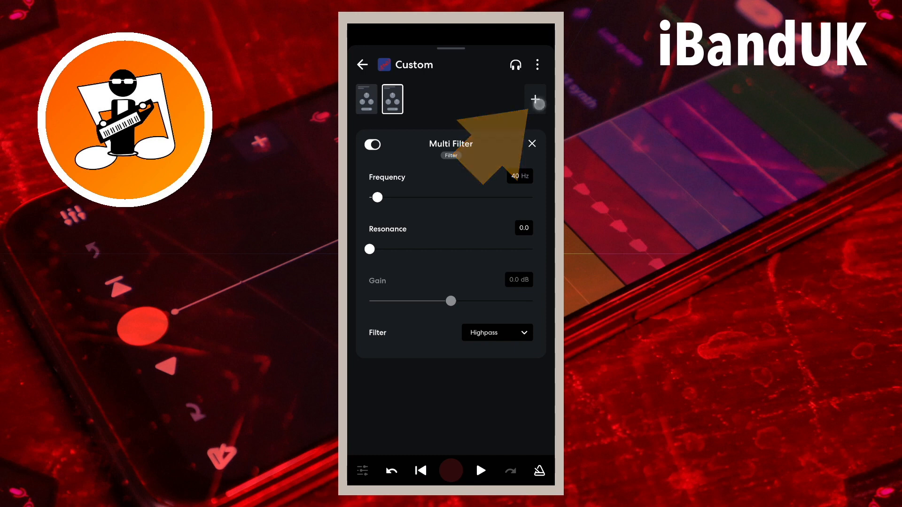
# Add a Gain effect to the custom chain and boost it to 5 dB.
pyautogui.click(535, 99)
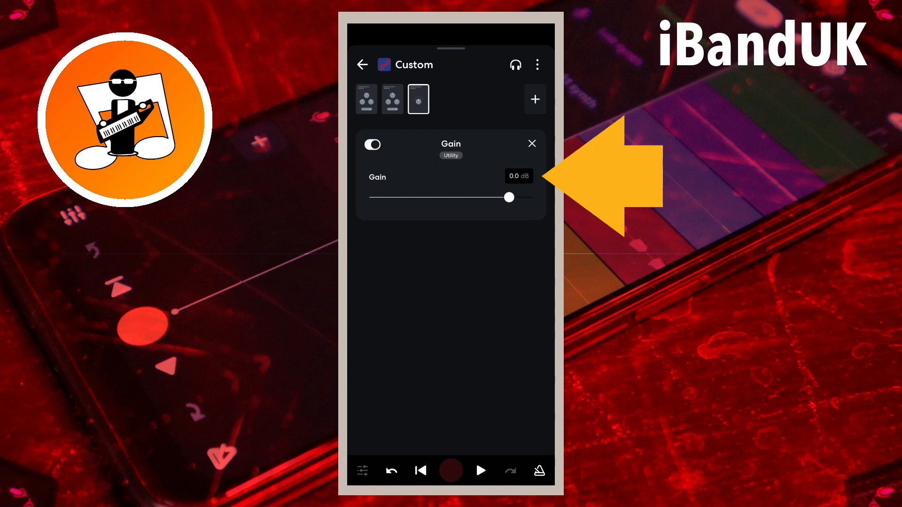
pyautogui.click(516, 176)
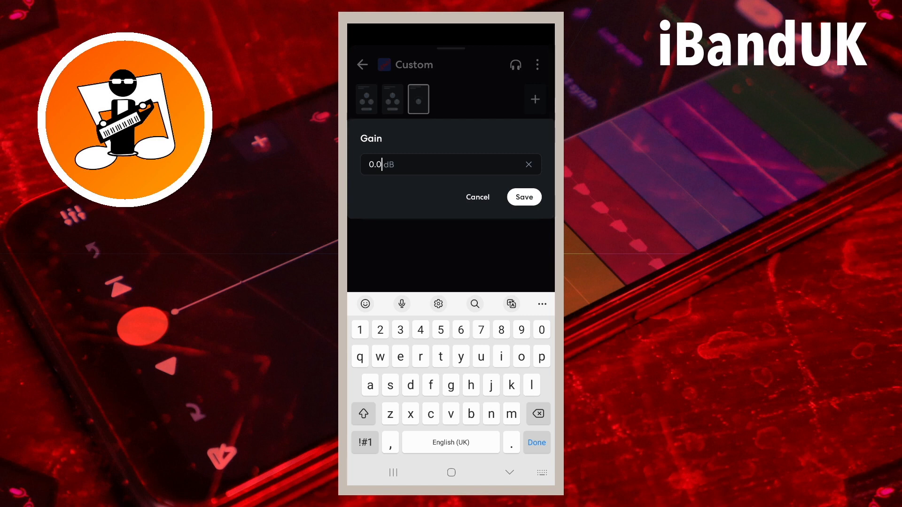
pyautogui.write('5')
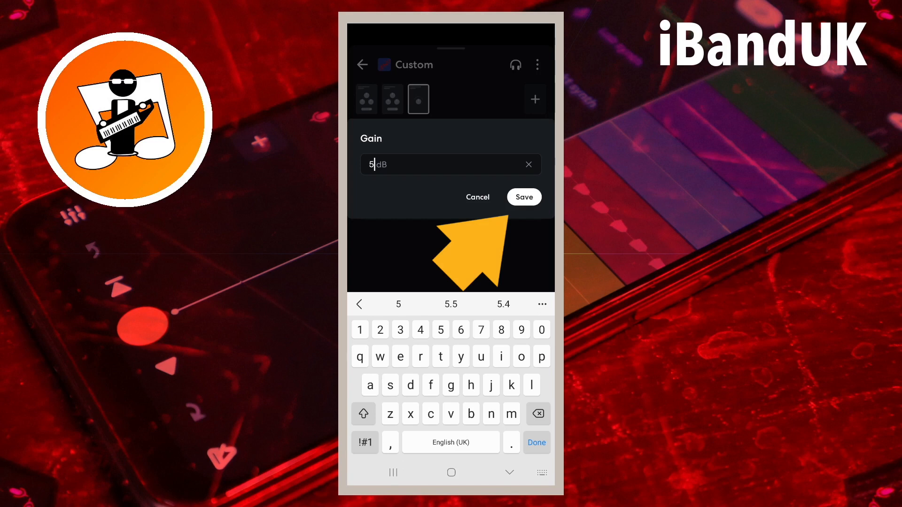
pyautogui.click(522, 197)
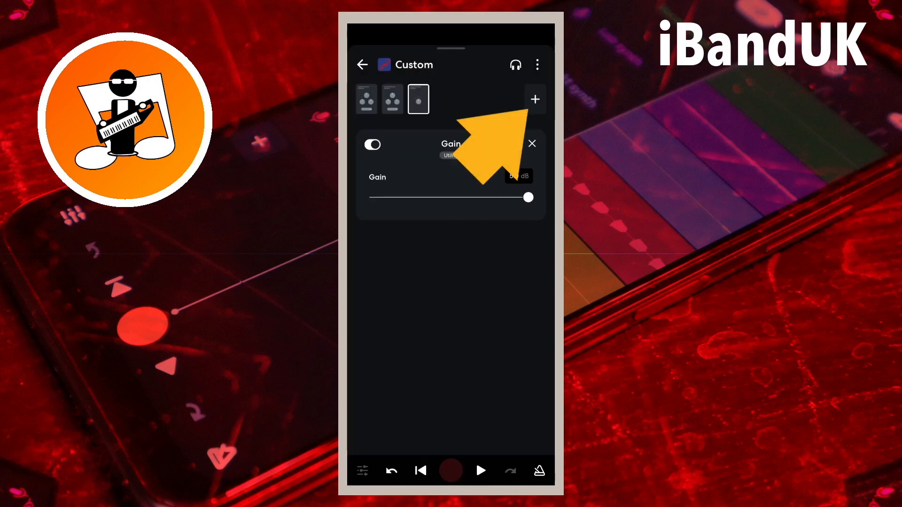
# Add a second Gain effect, also set to 5 dB.
pyautogui.click(534, 100)
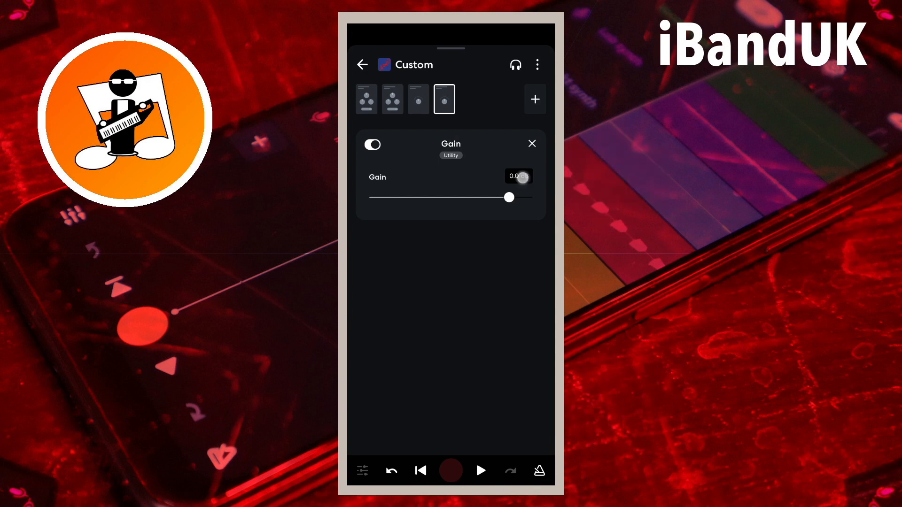
pyautogui.click(517, 176)
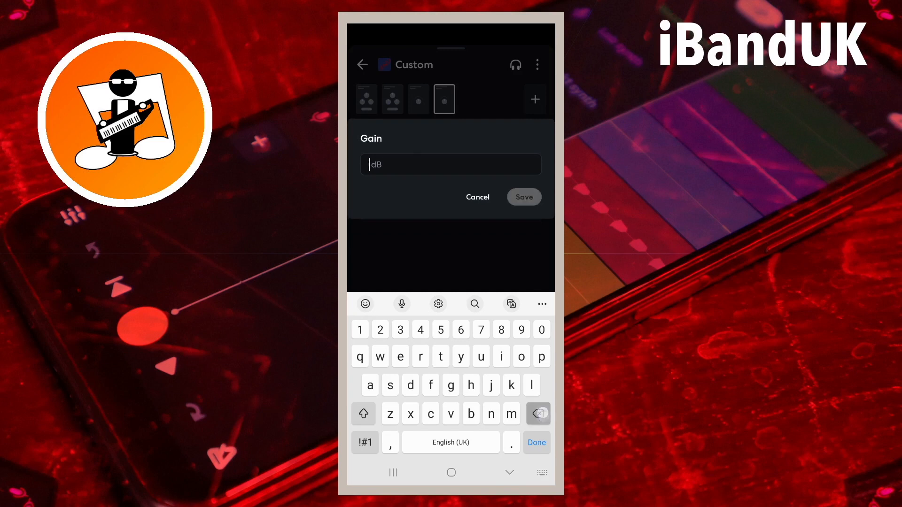
pyautogui.write('5')
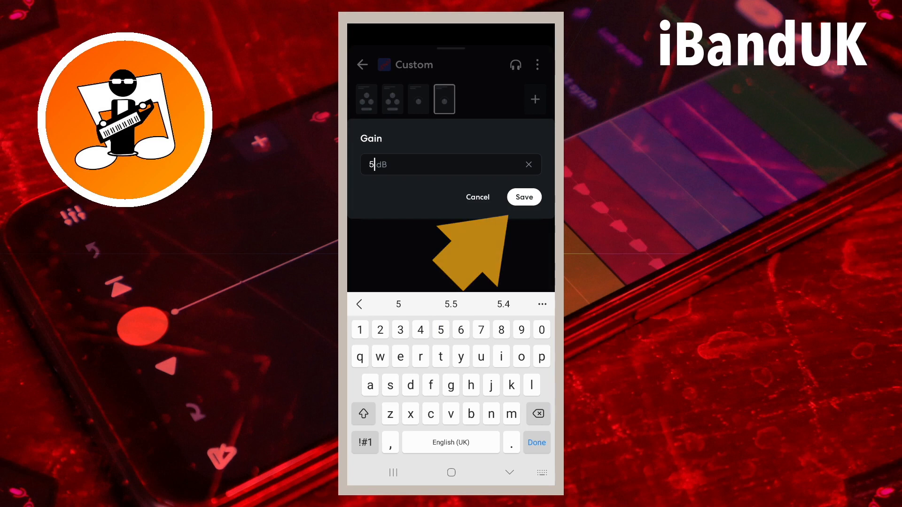
pyautogui.click(523, 197)
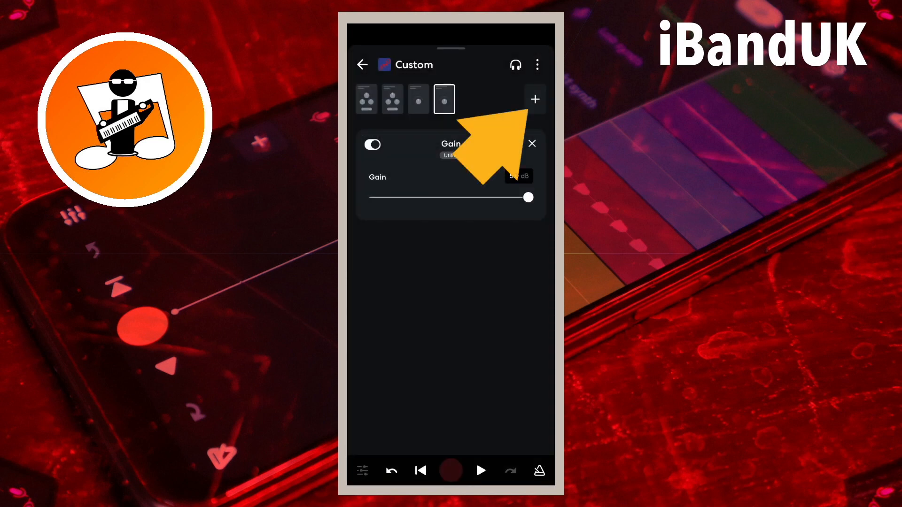
# Add a third Gain effect and clear its 0.0 dB value for a 5 dB boost.
pyautogui.click(534, 99)
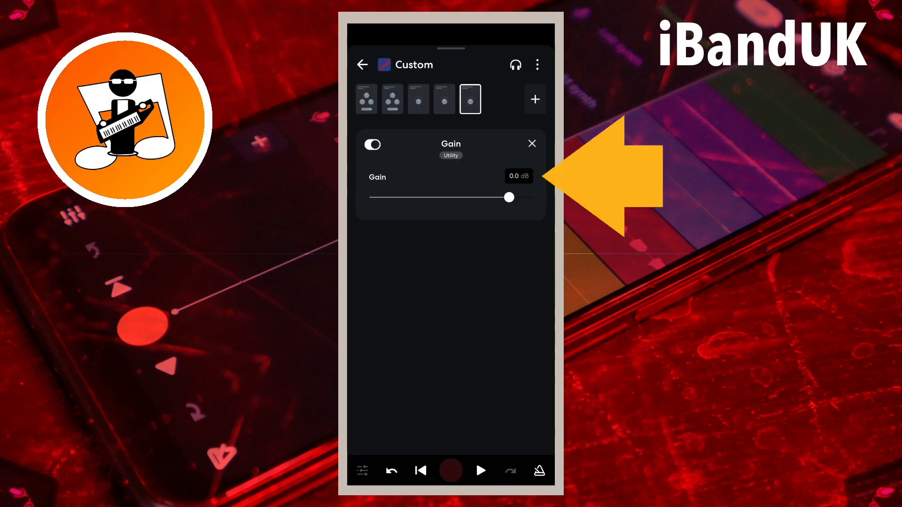
pyautogui.click(517, 176)
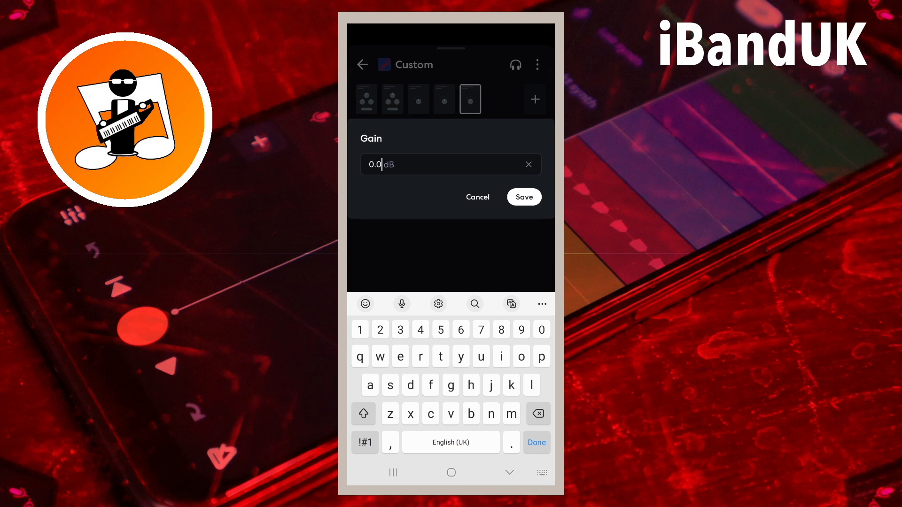
pyautogui.click(528, 165)
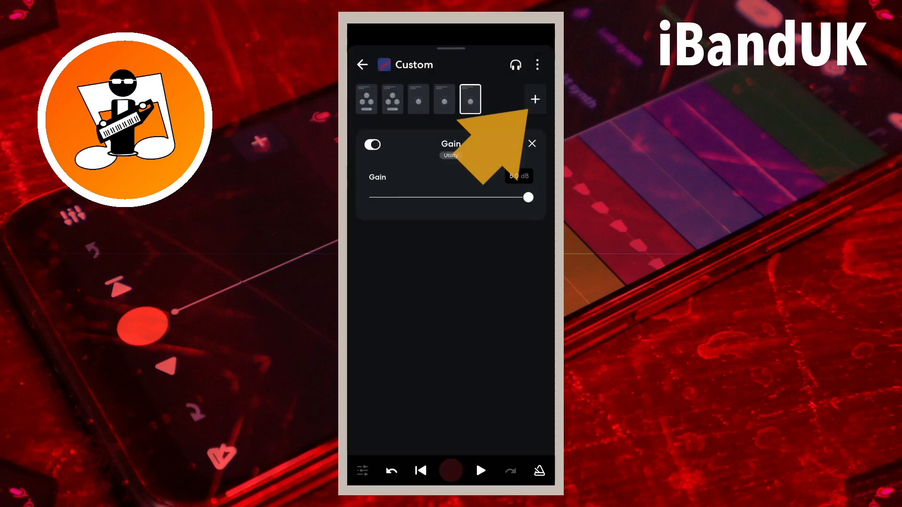
# Add a fourth Gain effect from the Utility category, set to 5 dB.
pyautogui.click(534, 99)
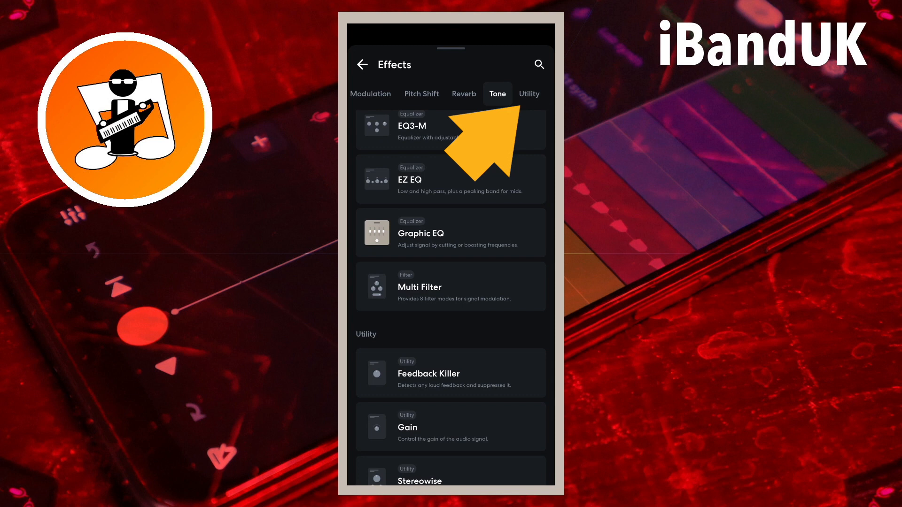
pyautogui.click(528, 94)
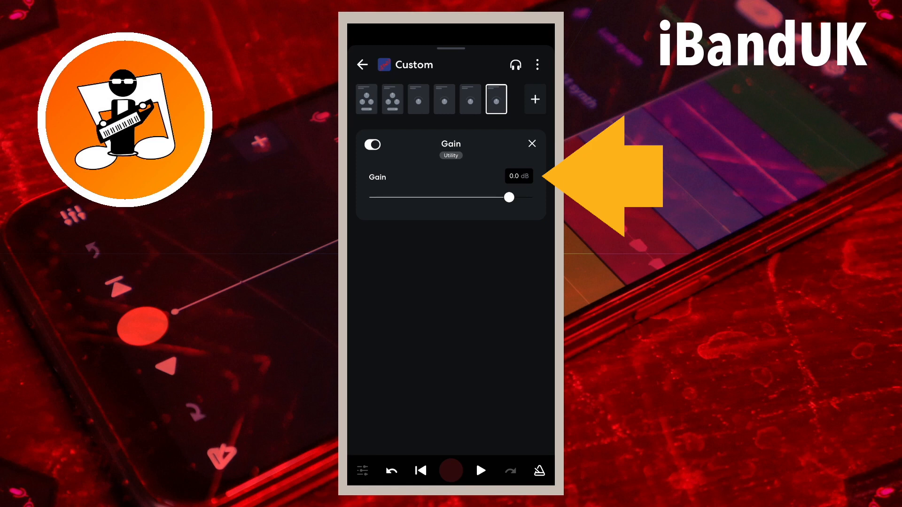
pyautogui.click(517, 176)
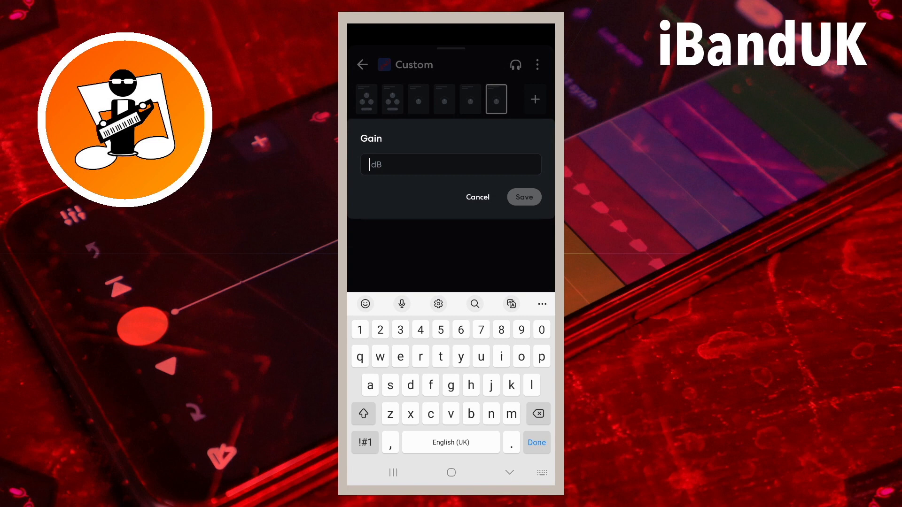
pyautogui.write('5')
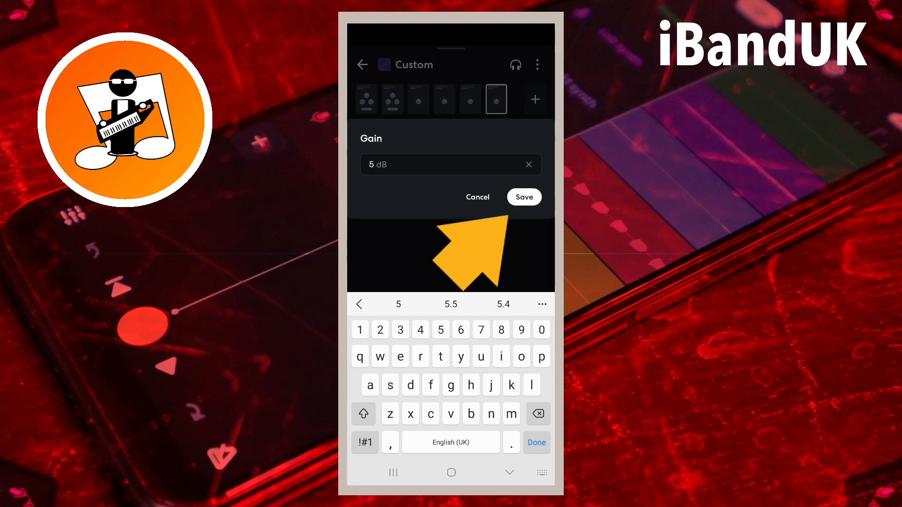
pyautogui.click(523, 196)
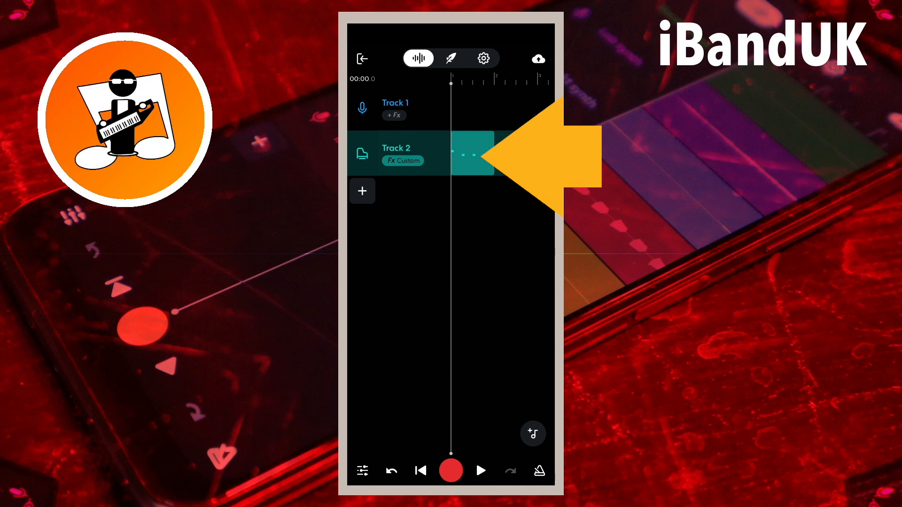
# Loop Track 2's piano clip across the timeline and play it back.
pyautogui.click(467, 154)
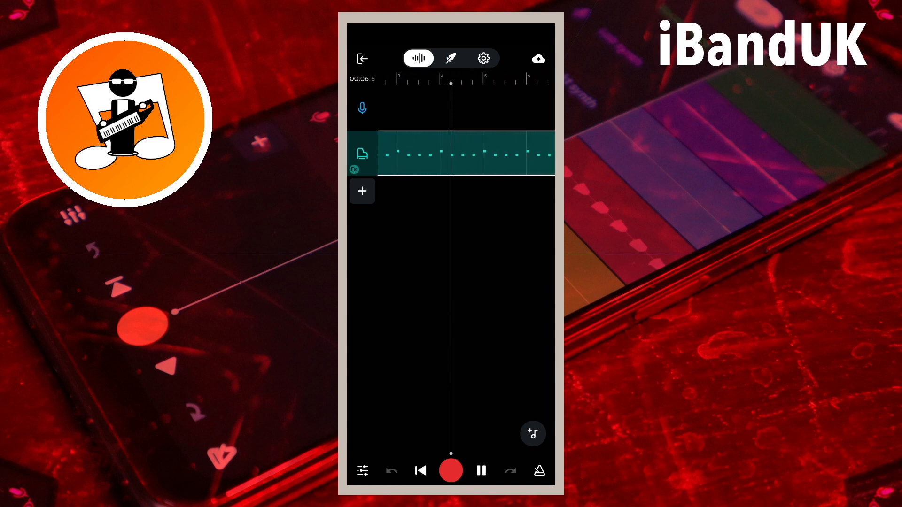
pyautogui.click(482, 471)
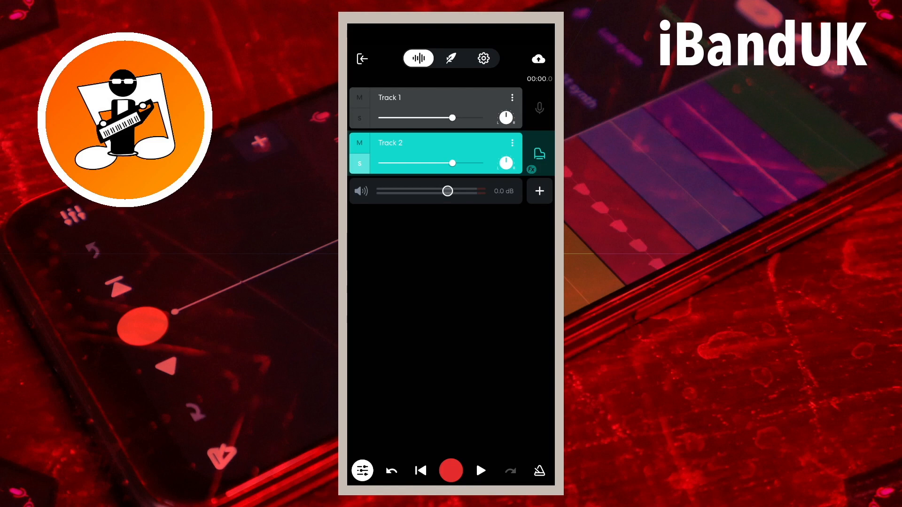
# Raise Track 2's mixer fader to +6.0 dB, then leave the mixer.
pyautogui.moveTo(451, 163); pyautogui.dragTo(486, 163)
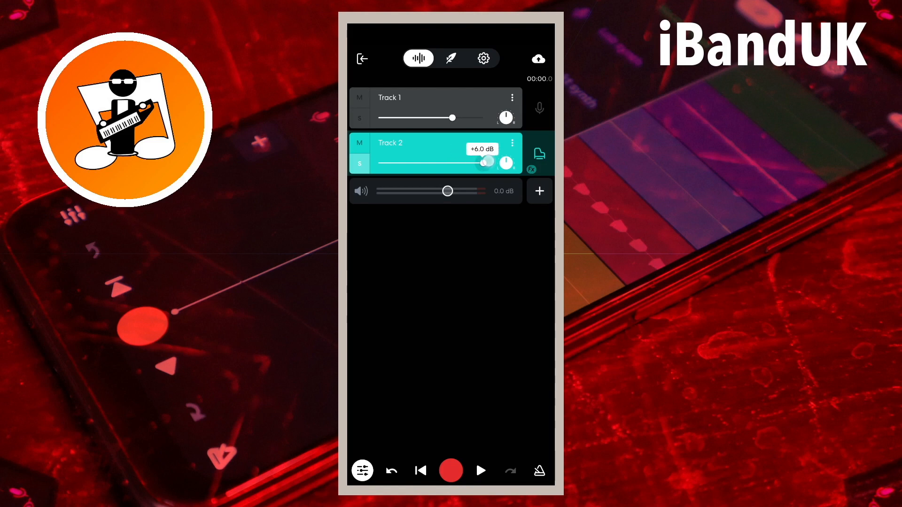
pyautogui.moveTo(486, 162); pyautogui.dragTo(480, 162)
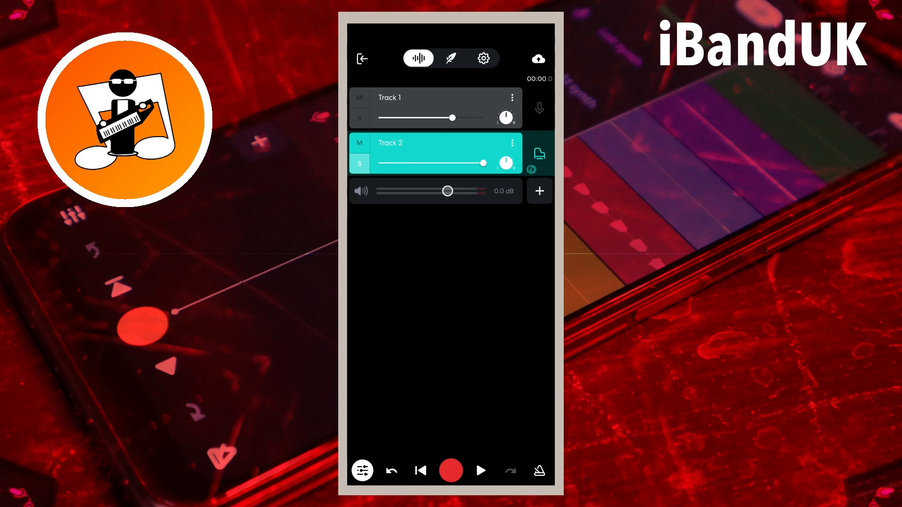
pyautogui.click(480, 470)
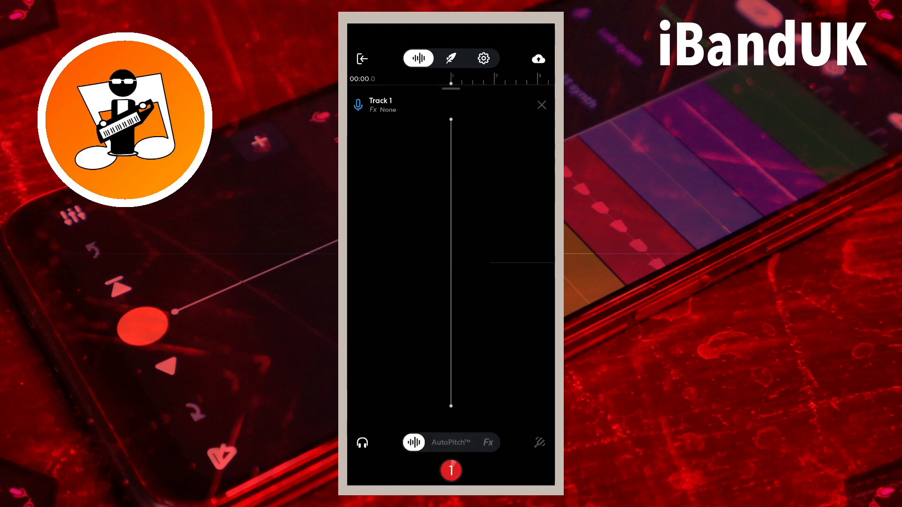
# Start recording a vocal take on Track 1 over the piano loop.
pyautogui.click(451, 470)
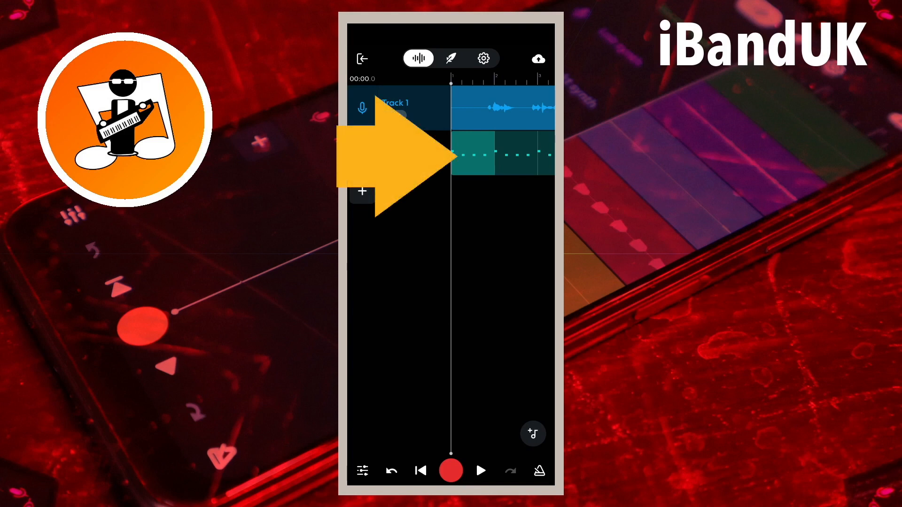
# Leave the recording view and bring up Track 1's effects presets.
pyautogui.click(489, 154)
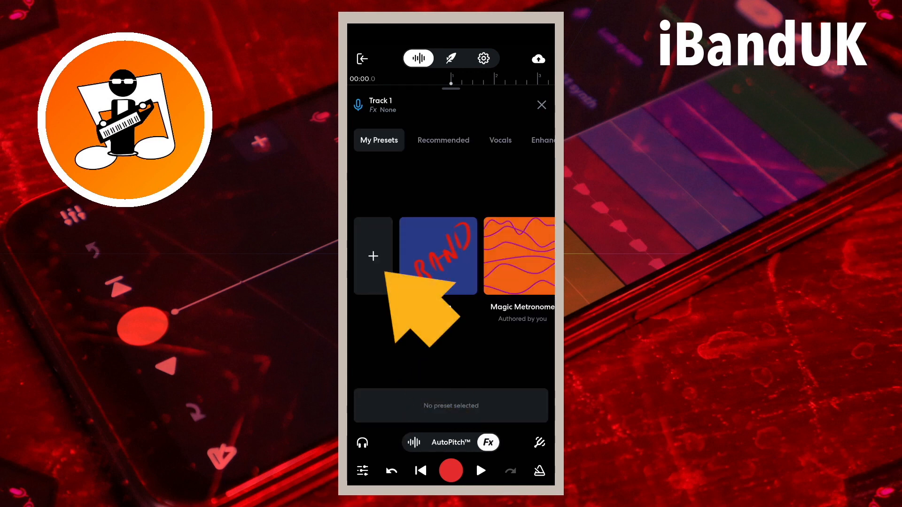
# Add a custom Graphic EQ cutting 100 Hz and 200 Hz to -15 dB, then play.
pyautogui.click(373, 256)
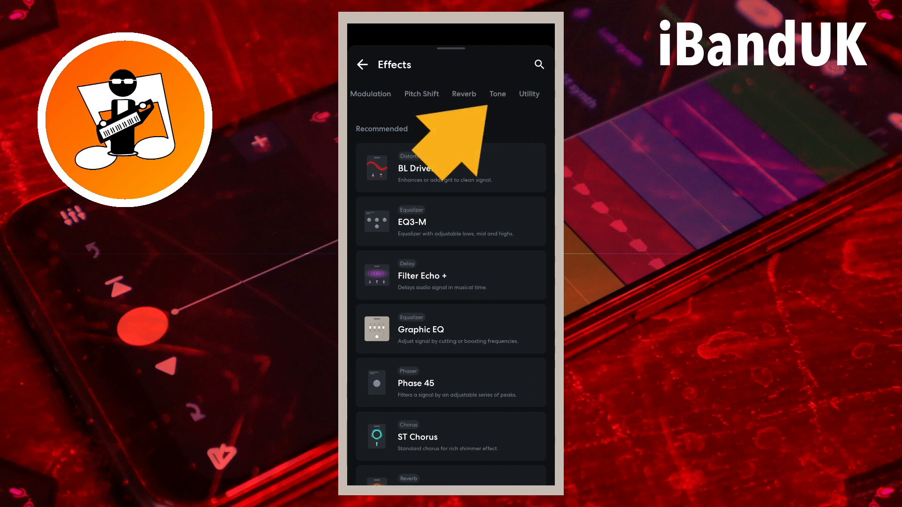
pyautogui.click(497, 93)
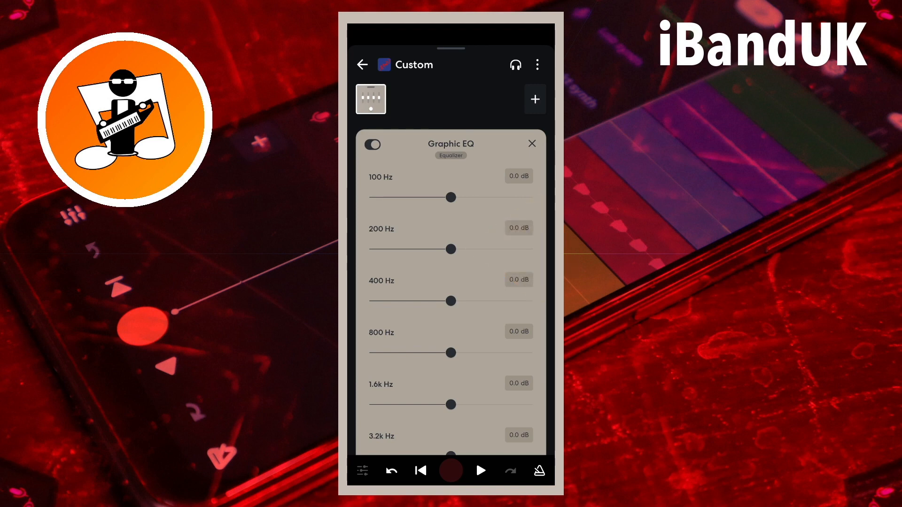
pyautogui.moveTo(452, 198); pyautogui.dragTo(400, 197)
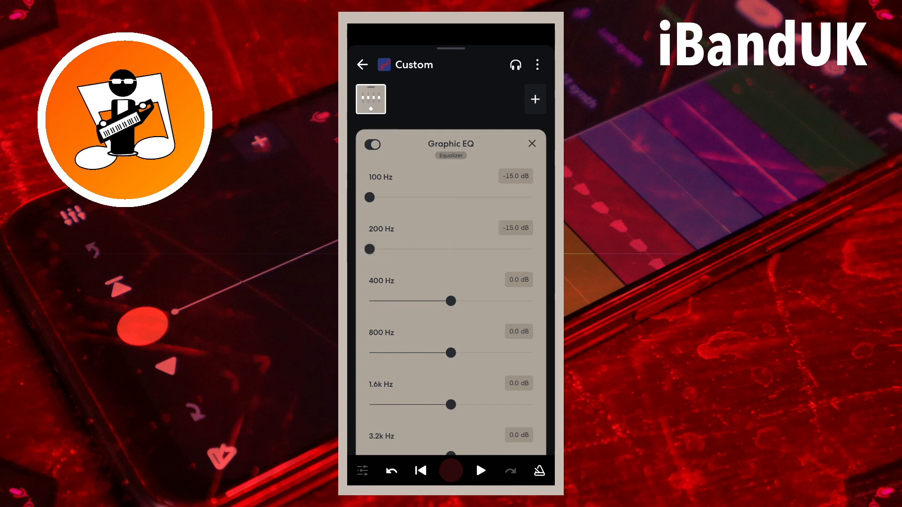
pyautogui.click(531, 144)
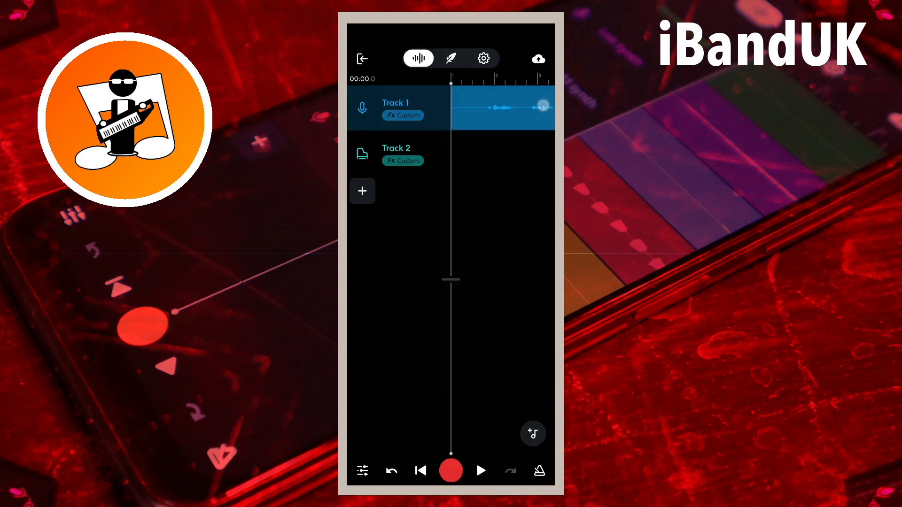
pyautogui.click(481, 470)
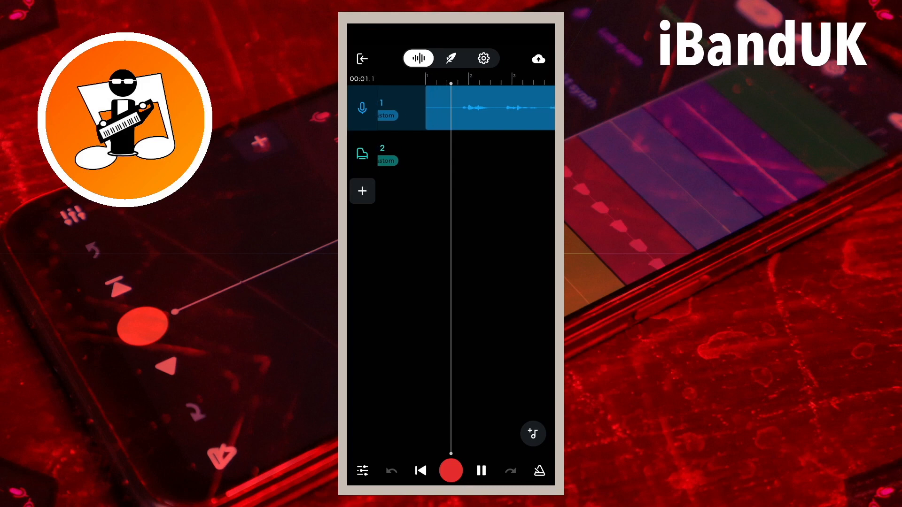